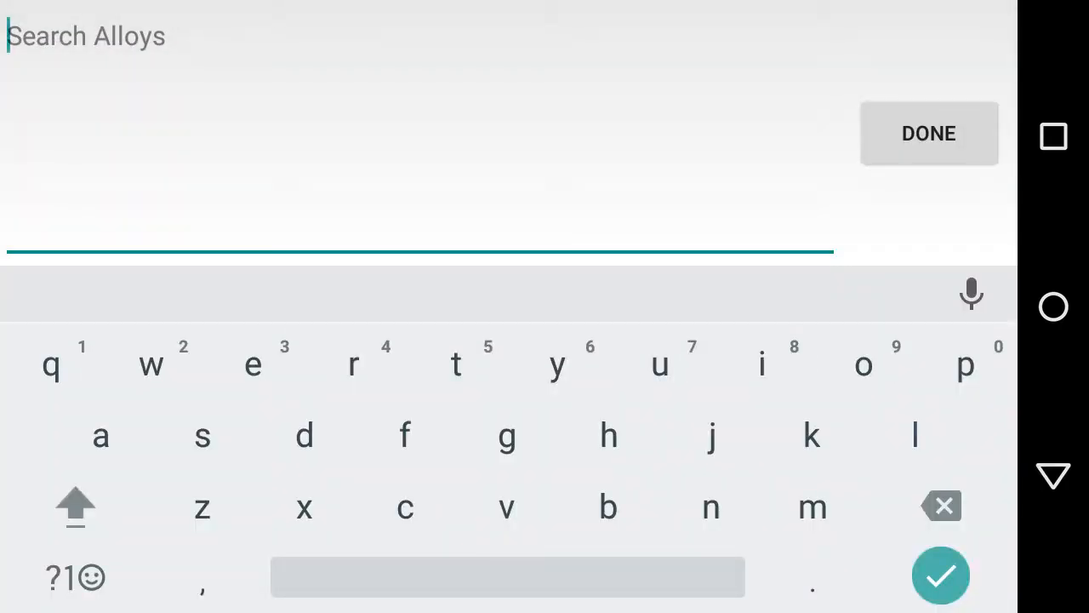
Search '440' and add 440A to the chart beside 8Cr13MoV
{"action": "type", "text": "44"}
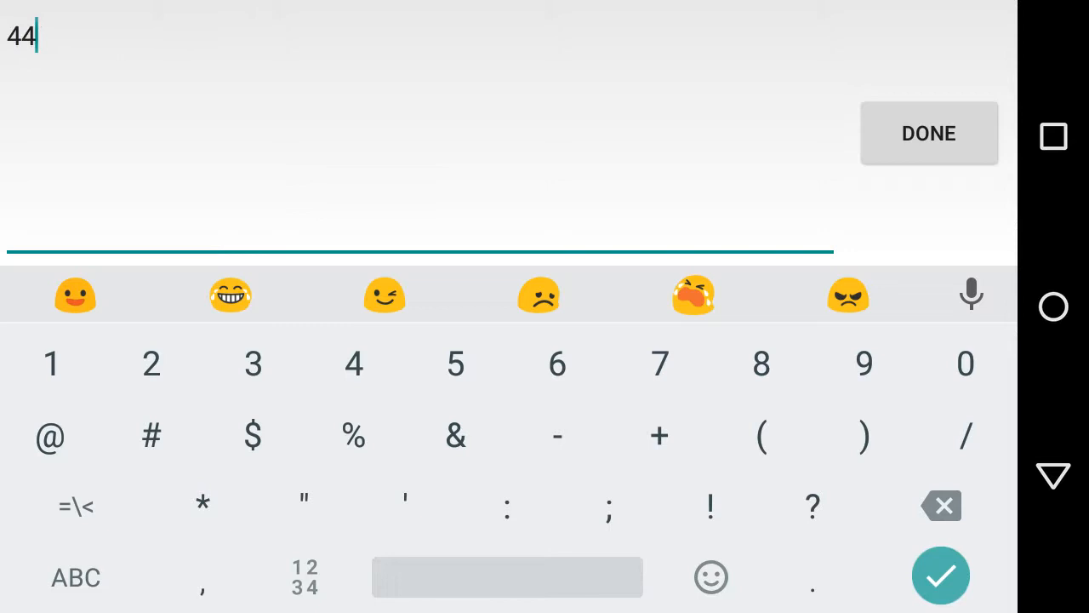
{"action": "type", "text": "0"}
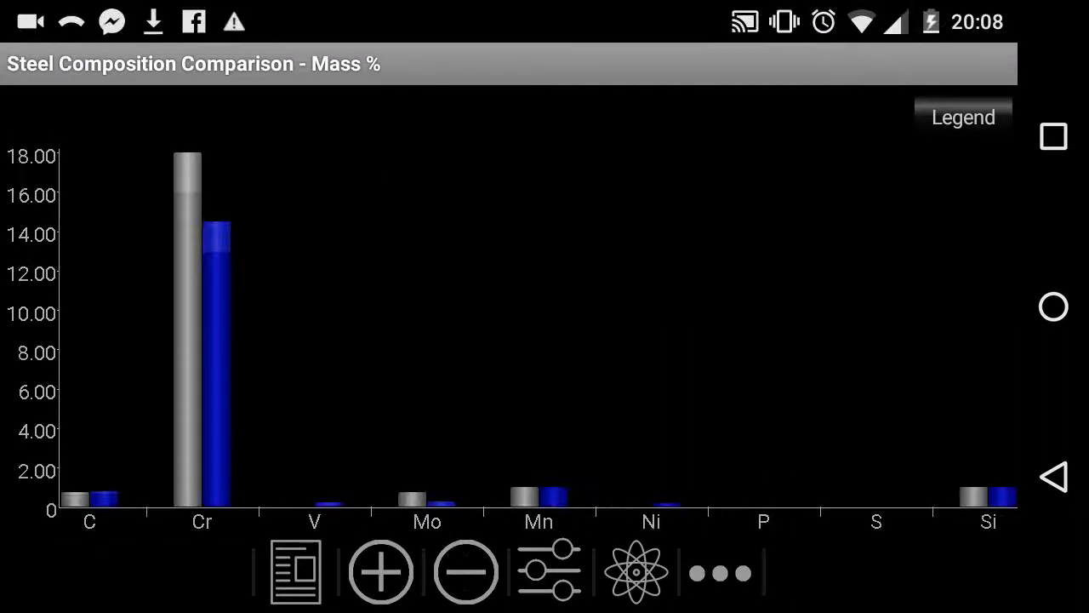
Remove 8Cr13MoV so only 440A's composition is charted
{"action": "left_click", "coordinate": [964, 116]}
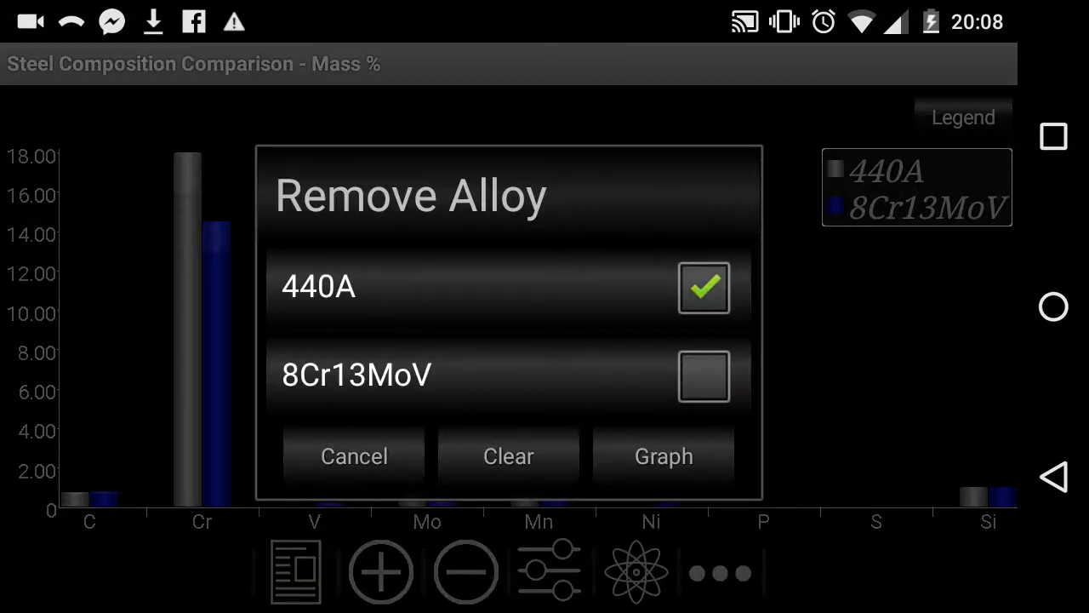
{"action": "left_click", "coordinate": [664, 456]}
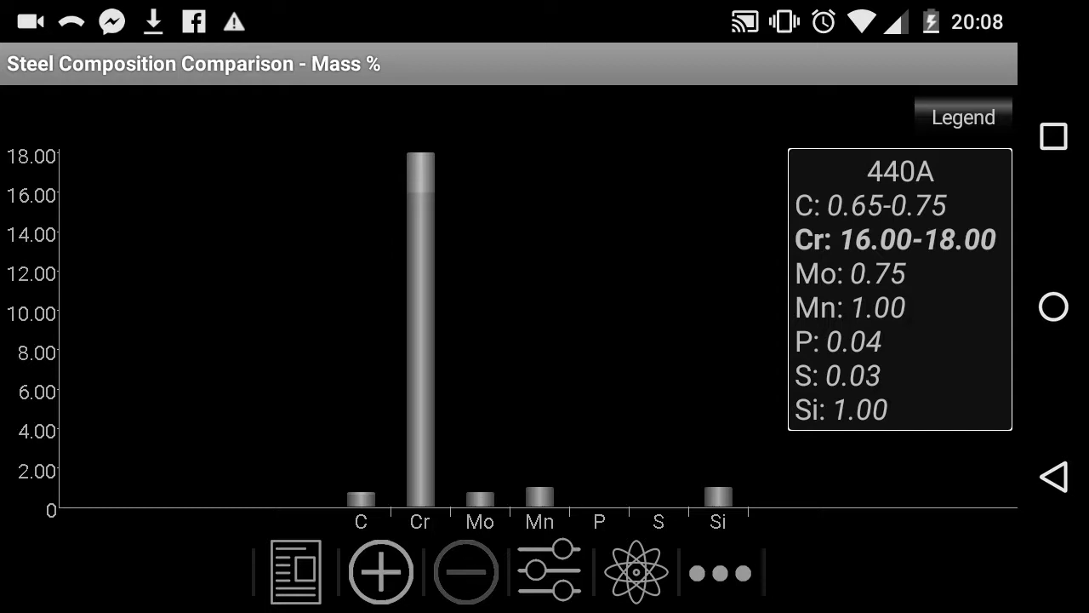
Inspect 440A's element values in the legend, then start adding another alloy
{"action": "left_click", "coordinate": [964, 116]}
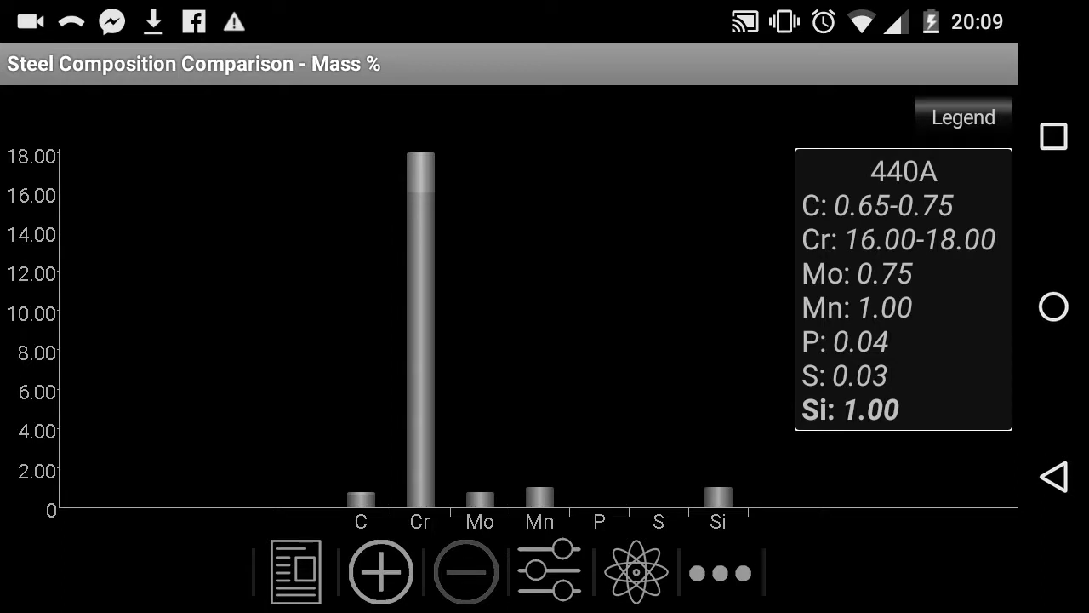
{"action": "left_click", "coordinate": [964, 117]}
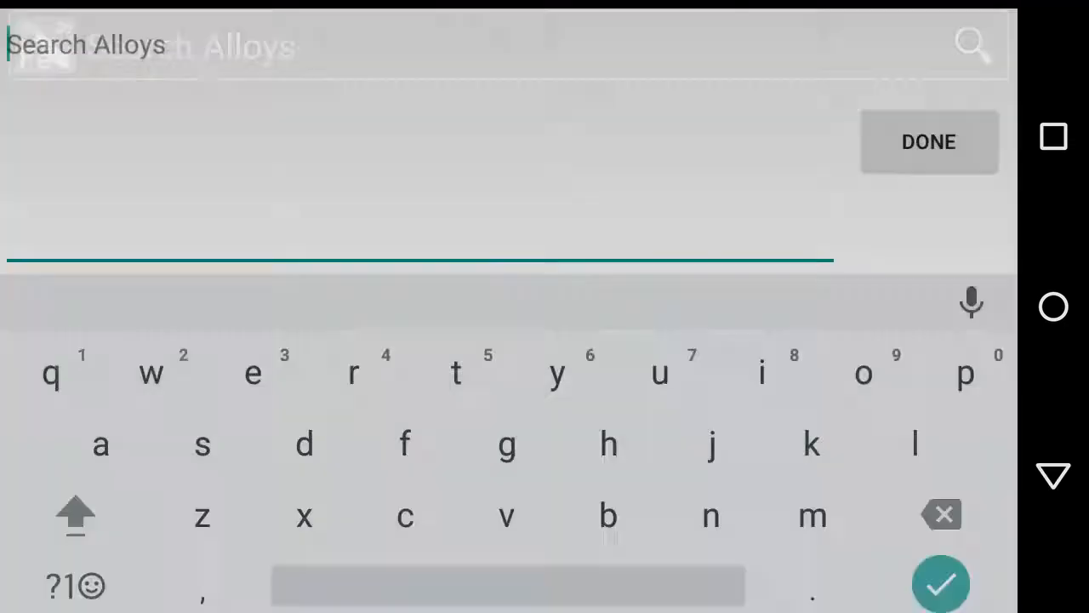
Search '440b', chart 440B beside 440A, and begin adding a third alloy
{"action": "type", "text": "440"}
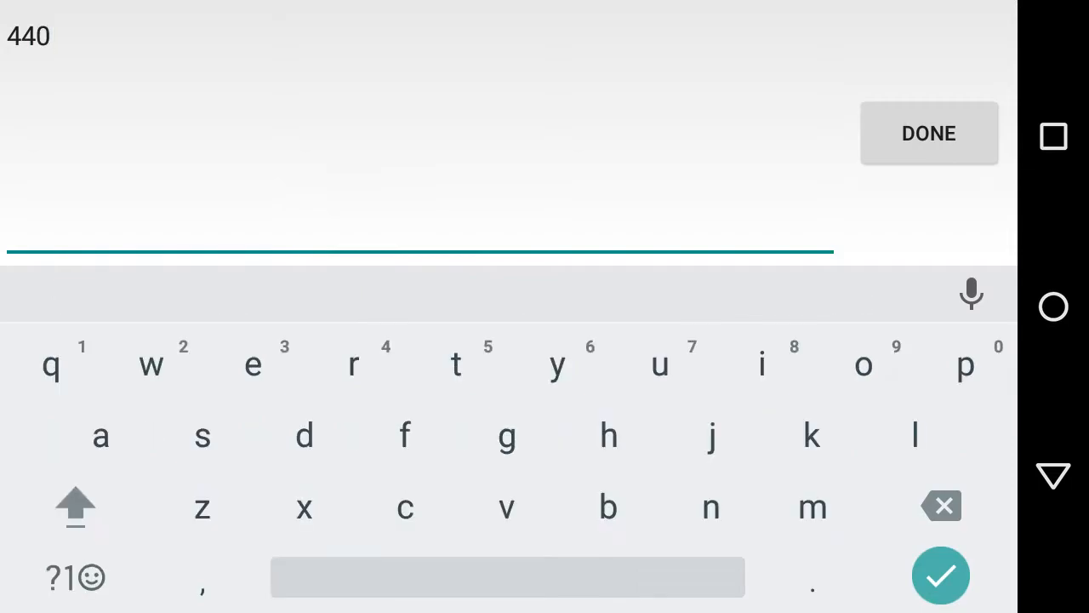
{"action": "type", "text": "b"}
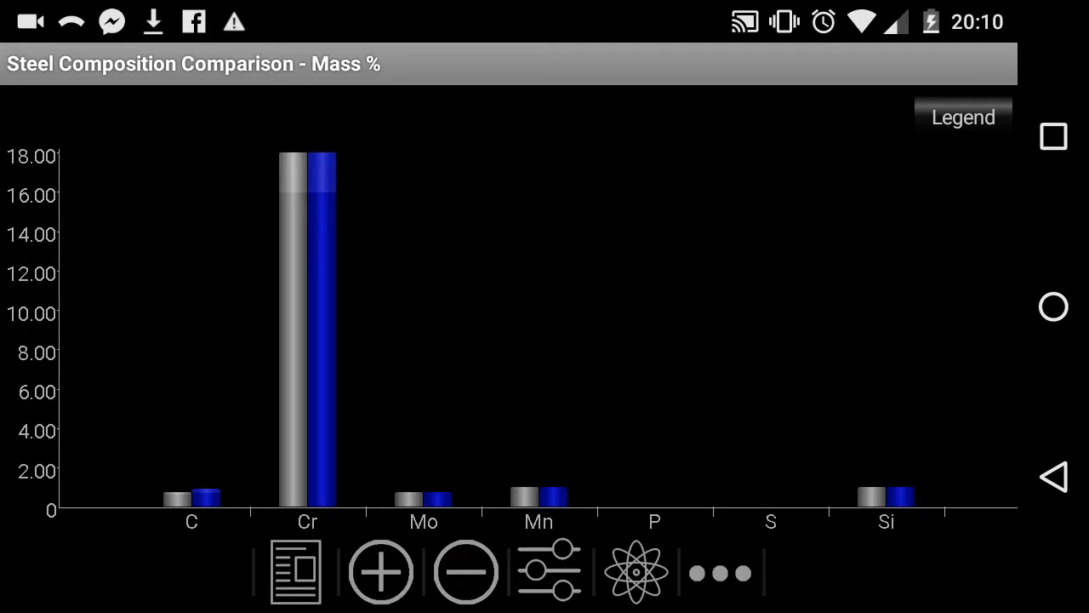
{"action": "left_click", "coordinate": [191, 497]}
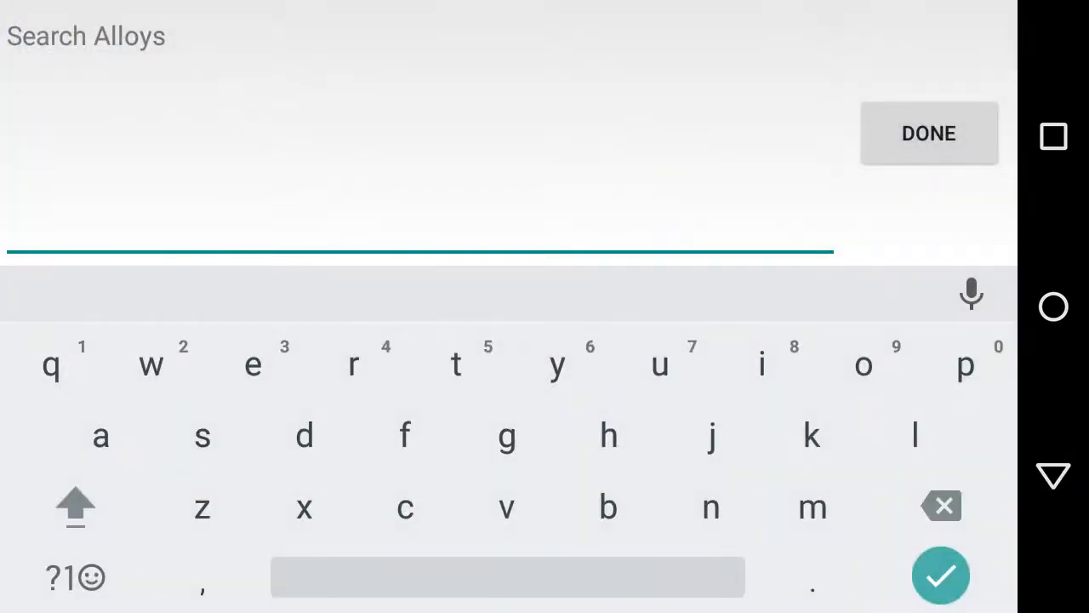
Search '440c' to list matching grades such as 440C(AISI), DAP440C and SUS440C
{"action": "left_click", "coordinate": [75, 577]}
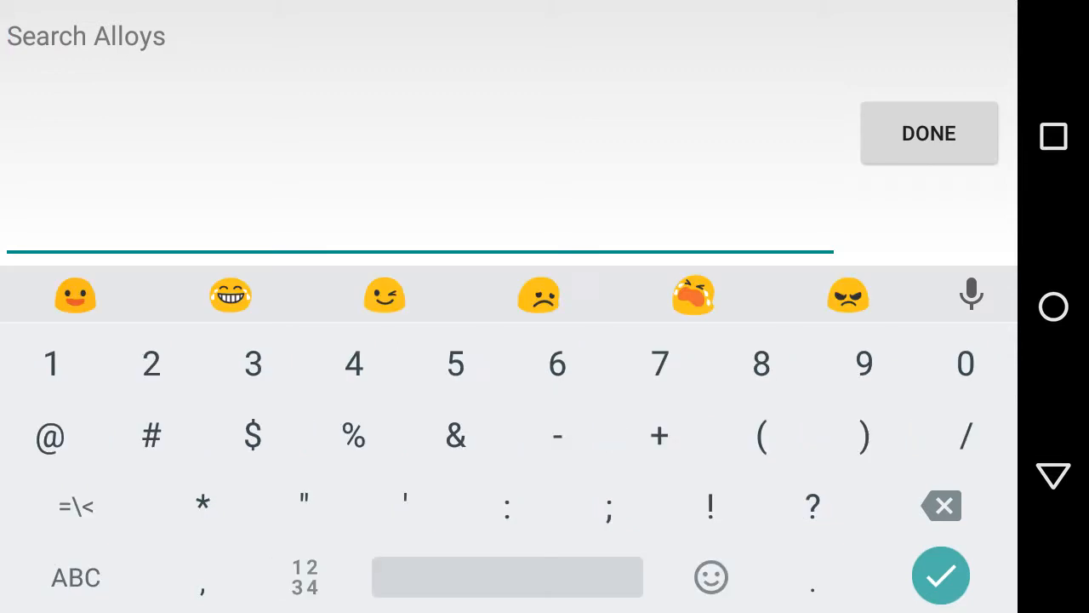
{"action": "type", "text": "440"}
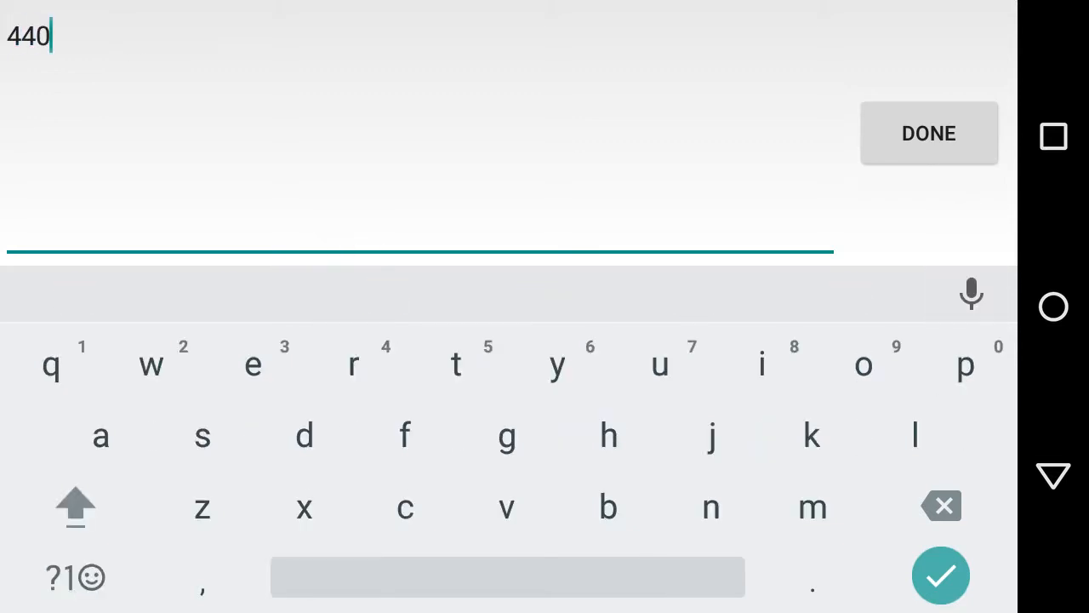
{"action": "left_click", "coordinate": [405, 508]}
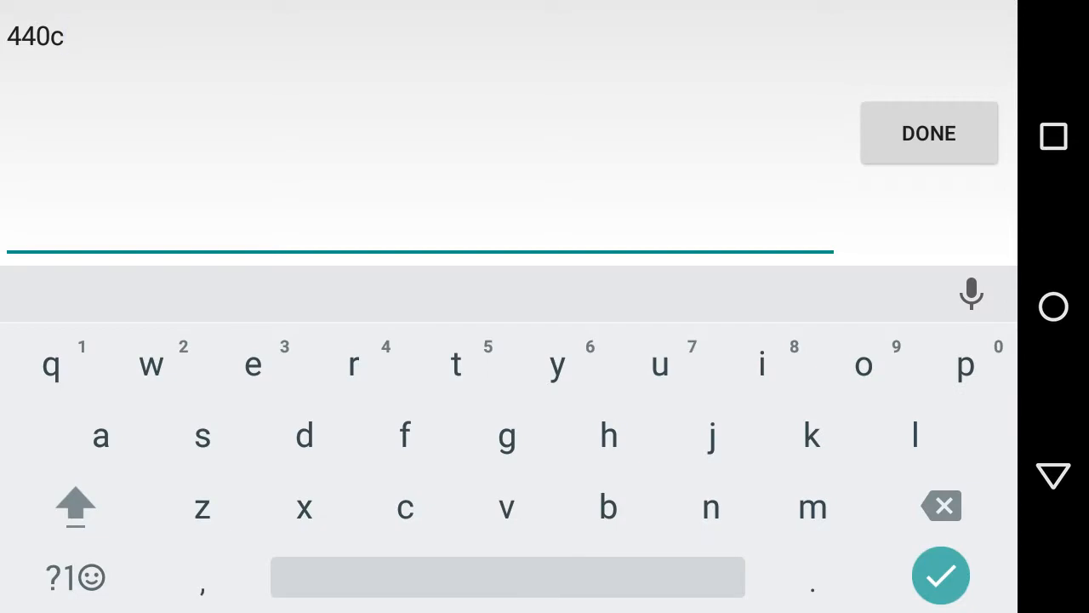
{"action": "left_click", "coordinate": [929, 132]}
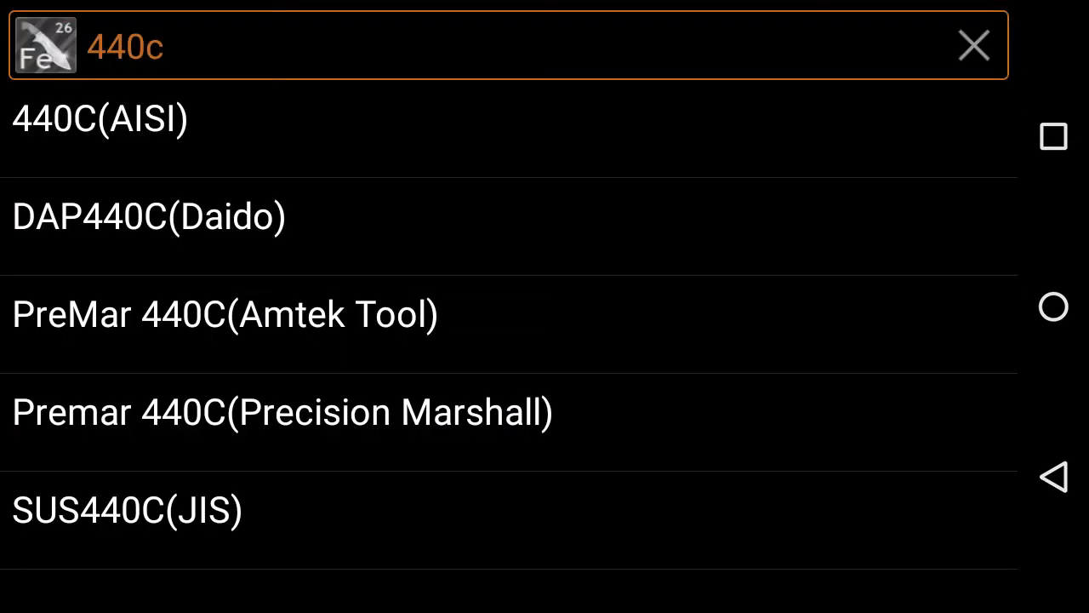